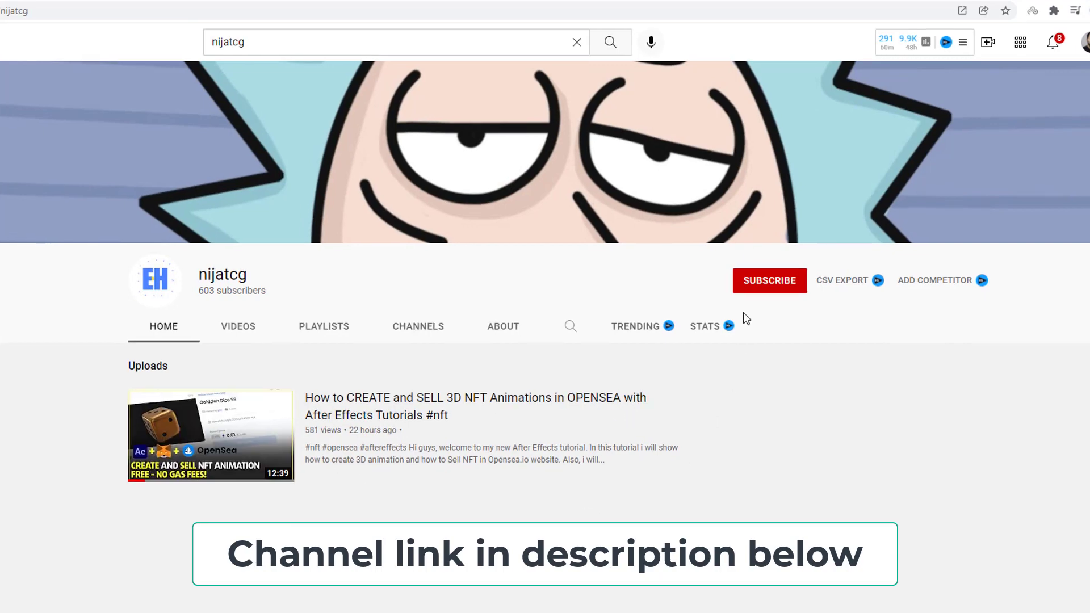
Subscribe to the tutorial channel and view its notification options.
{"action": "left_click", "coordinate": [769, 280]}
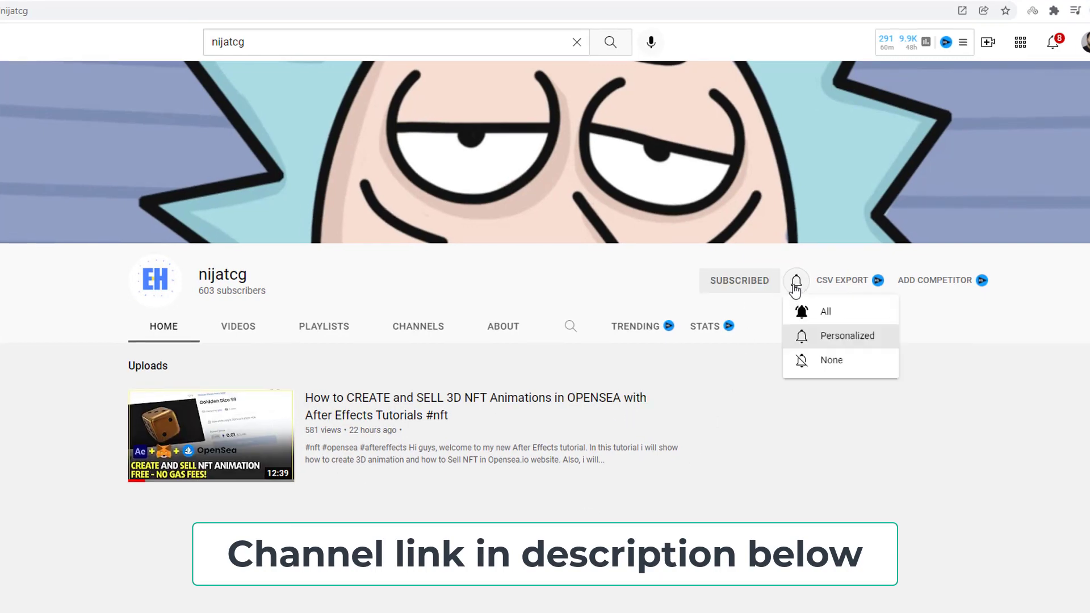
{"action": "left_click", "coordinate": [844, 509]}
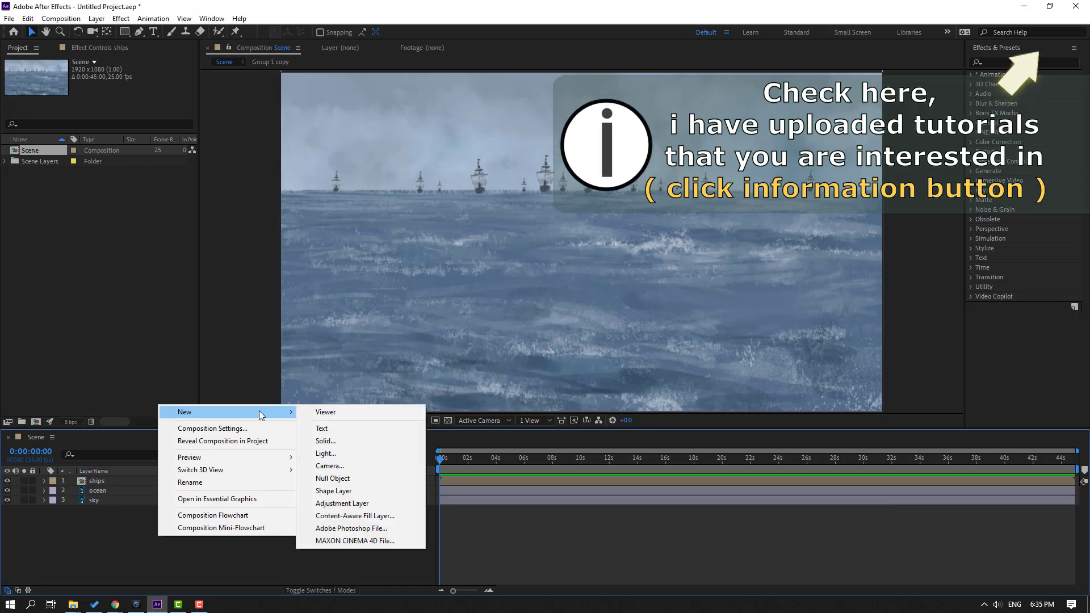
Add a null object named 'CAMERA ( FAKE )' and centre its anchor point with Pan Behind.
{"action": "left_click", "coordinate": [333, 479]}
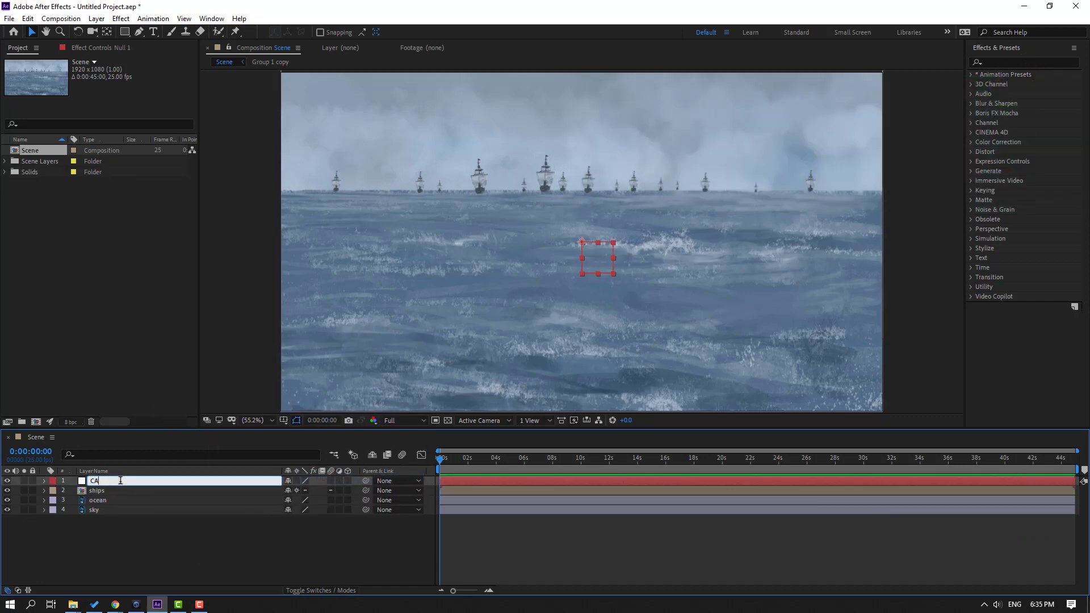
{"action": "type", "text": "CAMERA (FAKE )"}
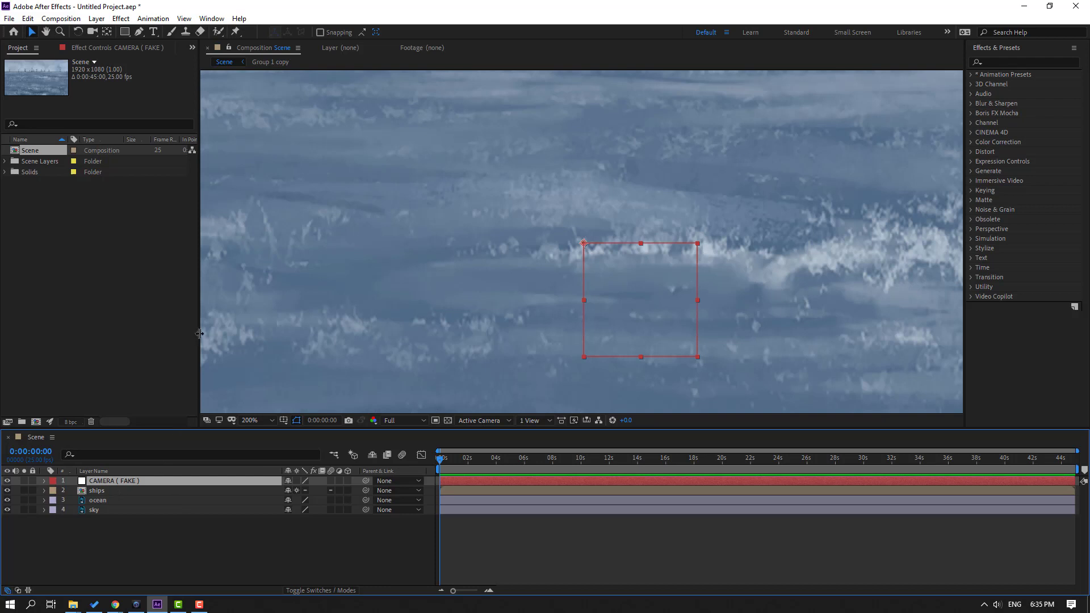
{"action": "mouse_move", "coordinate": [107, 32]}
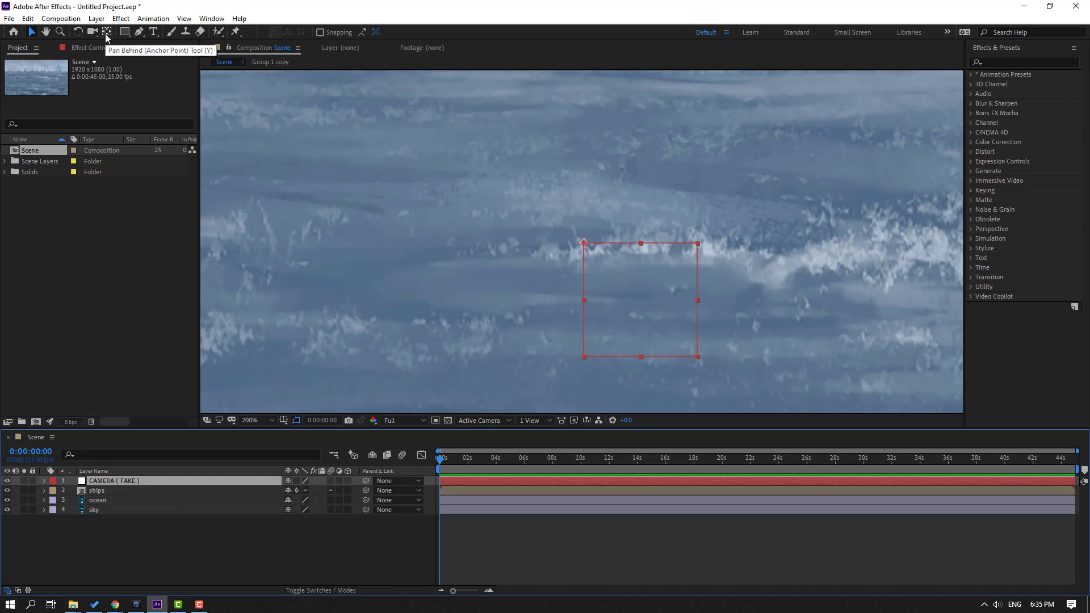
{"action": "left_click", "coordinate": [106, 32]}
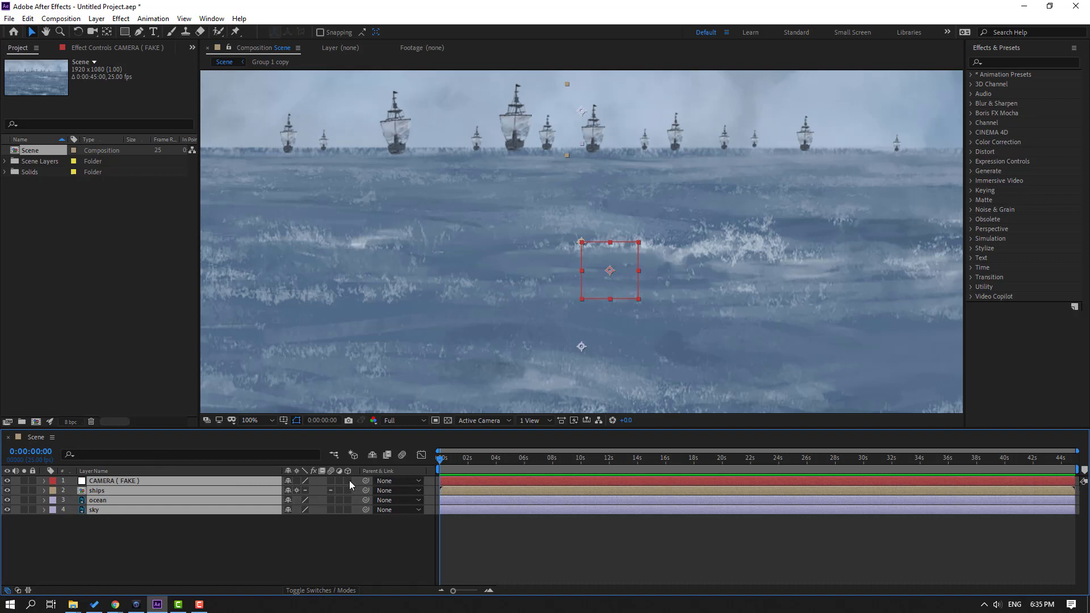
Make the layers 3D and parent ships, ocean and sky to the CAMERA ( FAKE ) null.
{"action": "left_click", "coordinate": [346, 491]}
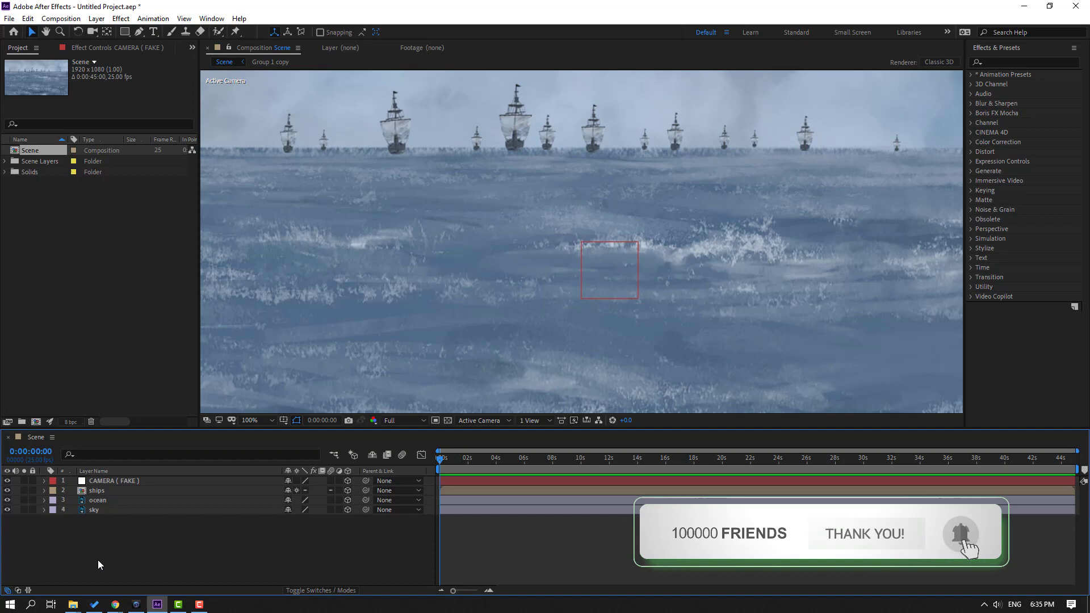
{"action": "double_click", "coordinate": [97, 500]}
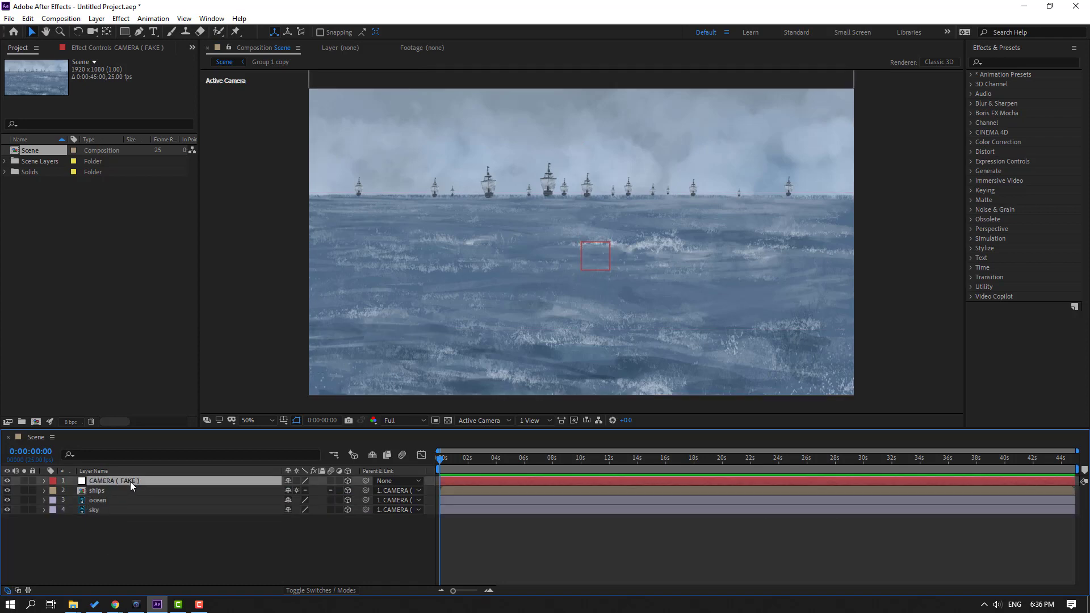
Keyframe the null's Position at the start and near six seconds, pushing in depth on Z.
{"action": "left_click", "coordinate": [43, 482]}
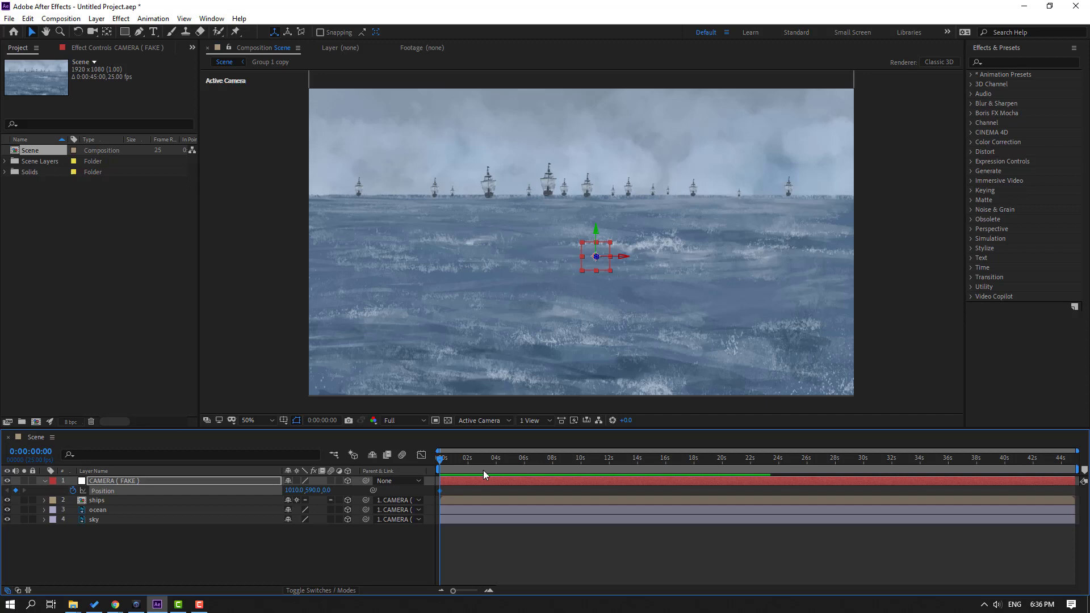
{"action": "left_click", "coordinate": [520, 458]}
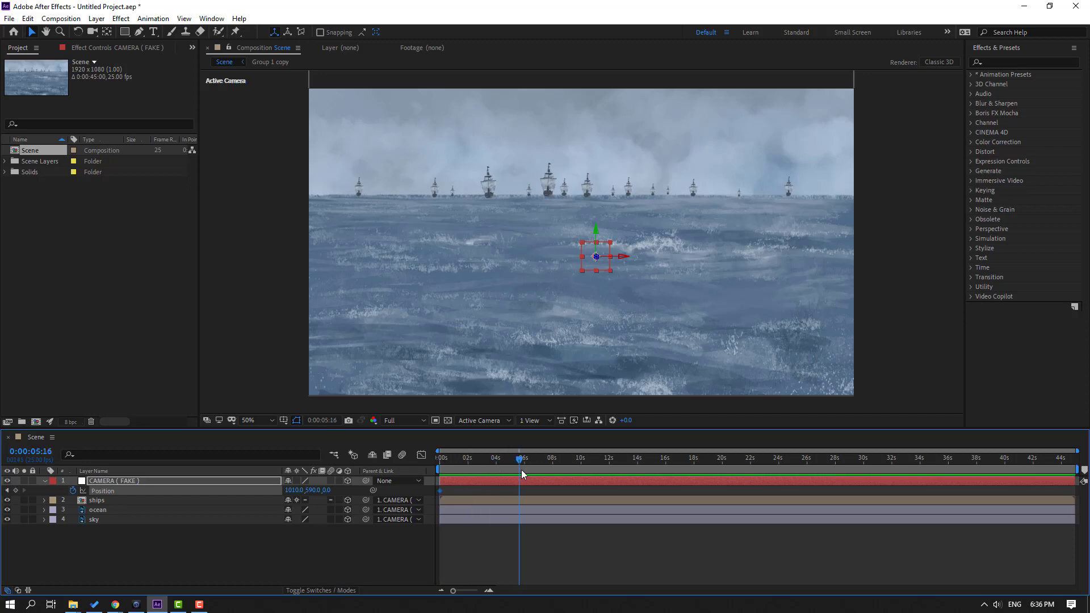
{"action": "left_click", "coordinate": [524, 457]}
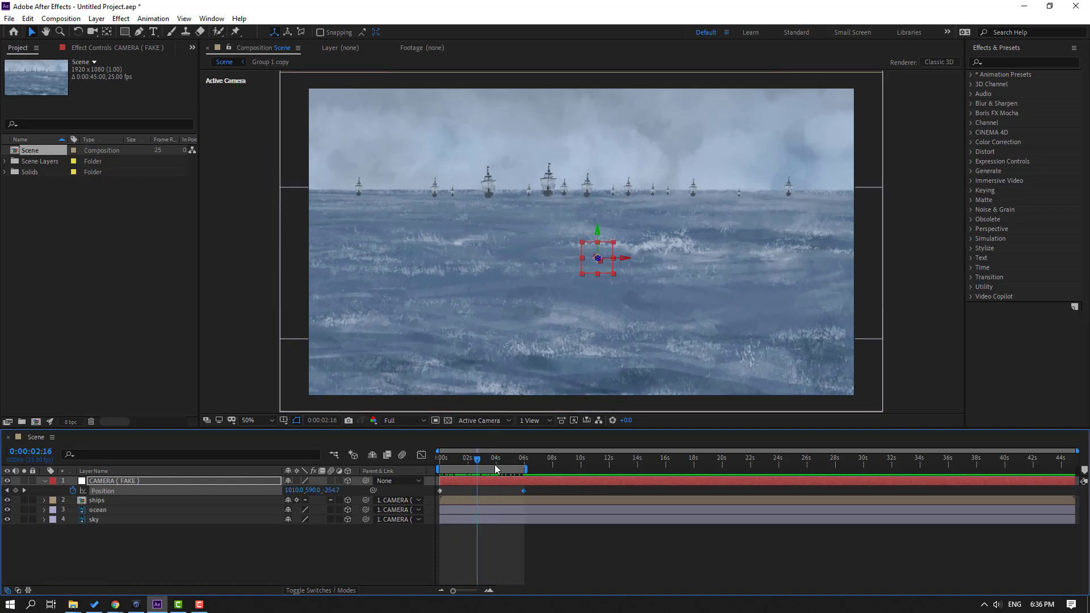
{"action": "left_click", "coordinate": [439, 457]}
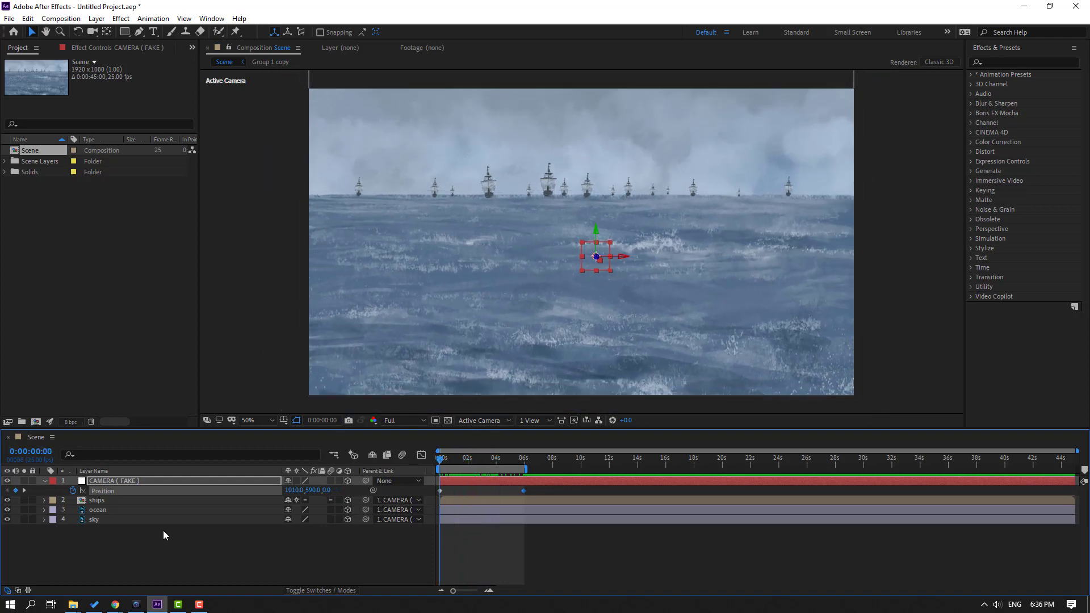
{"action": "left_click", "coordinate": [97, 500]}
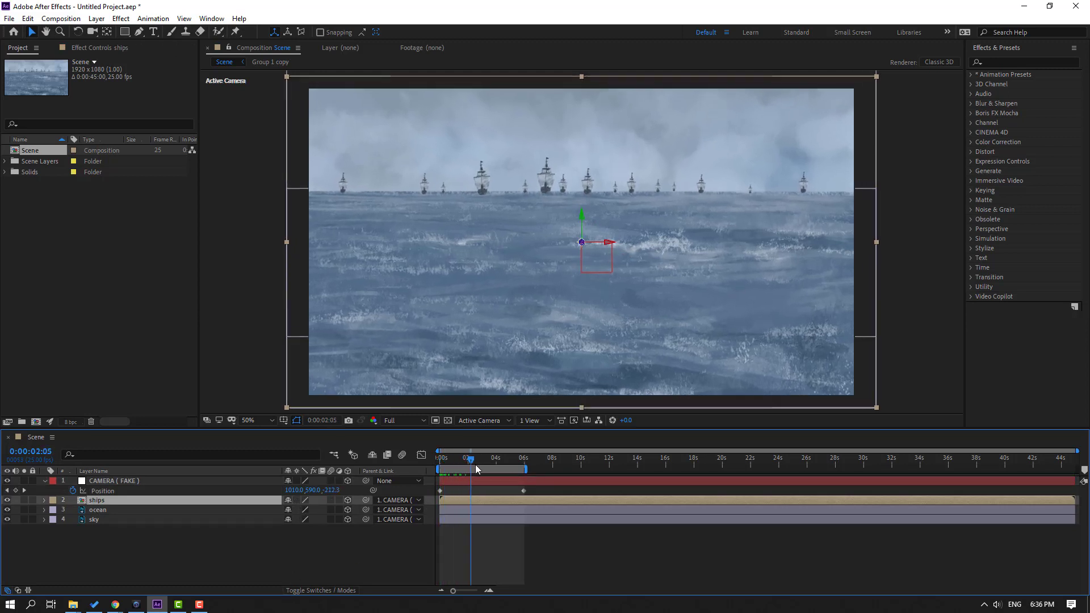
Reveal the CAMERA ( FAKE ) null's orientation and X, Y, Z rotation properties.
{"action": "left_click", "coordinate": [438, 457]}
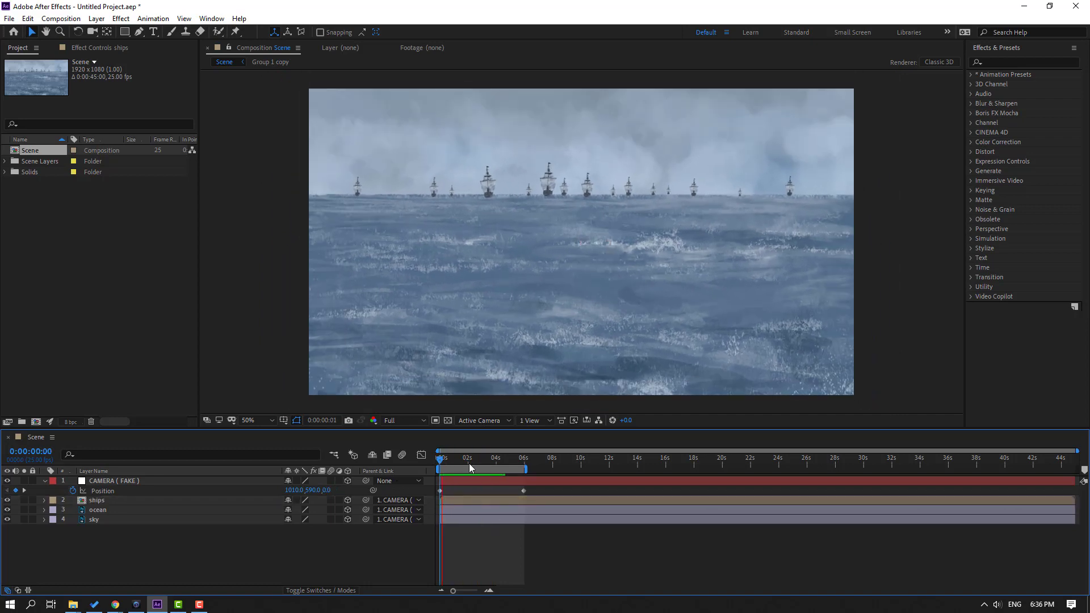
{"action": "left_click", "coordinate": [439, 458]}
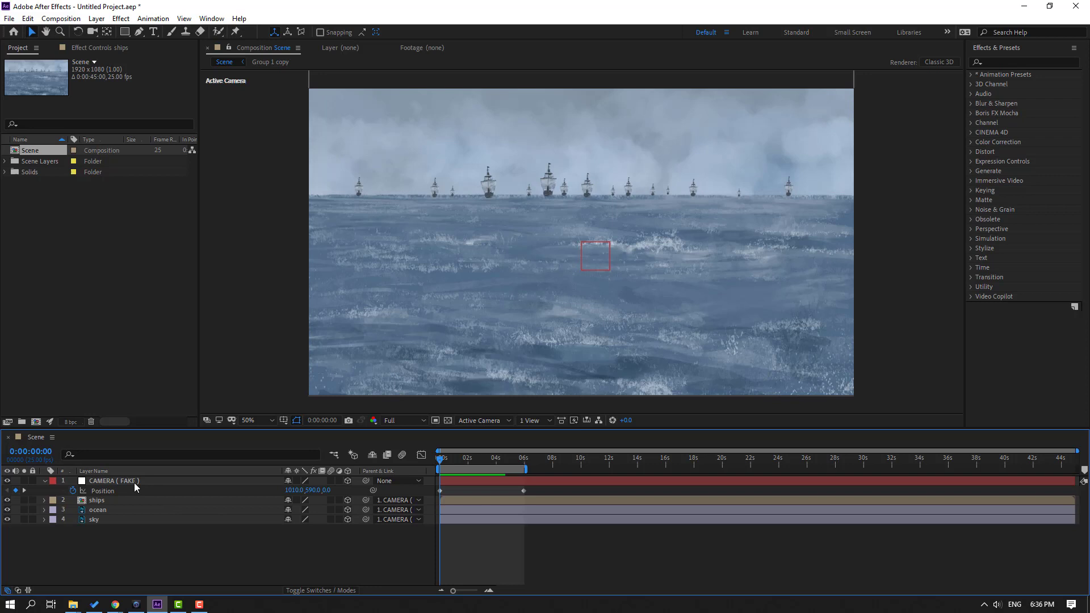
{"action": "left_click", "coordinate": [112, 480]}
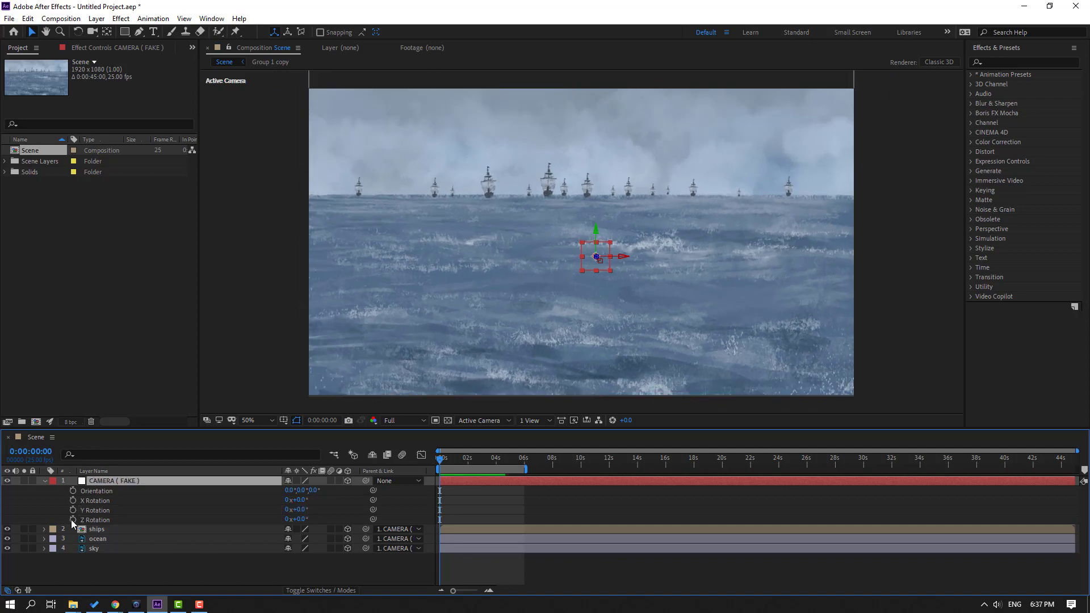
Keyframe the null's Z Rotation at the start and near six seconds, then select the ocean layer.
{"action": "left_click", "coordinate": [518, 459]}
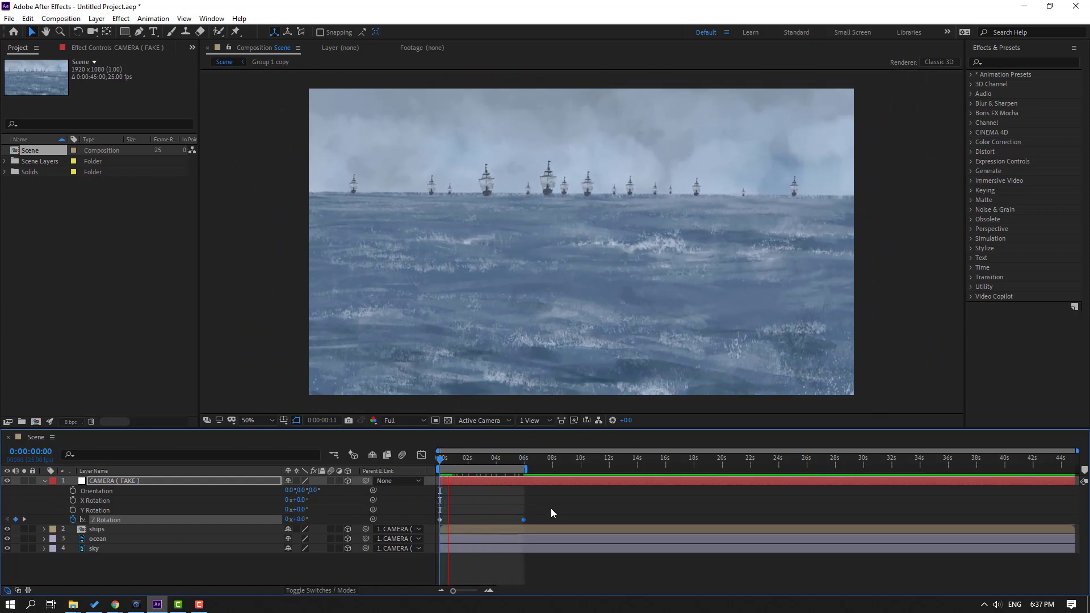
{"action": "left_click", "coordinate": [477, 458]}
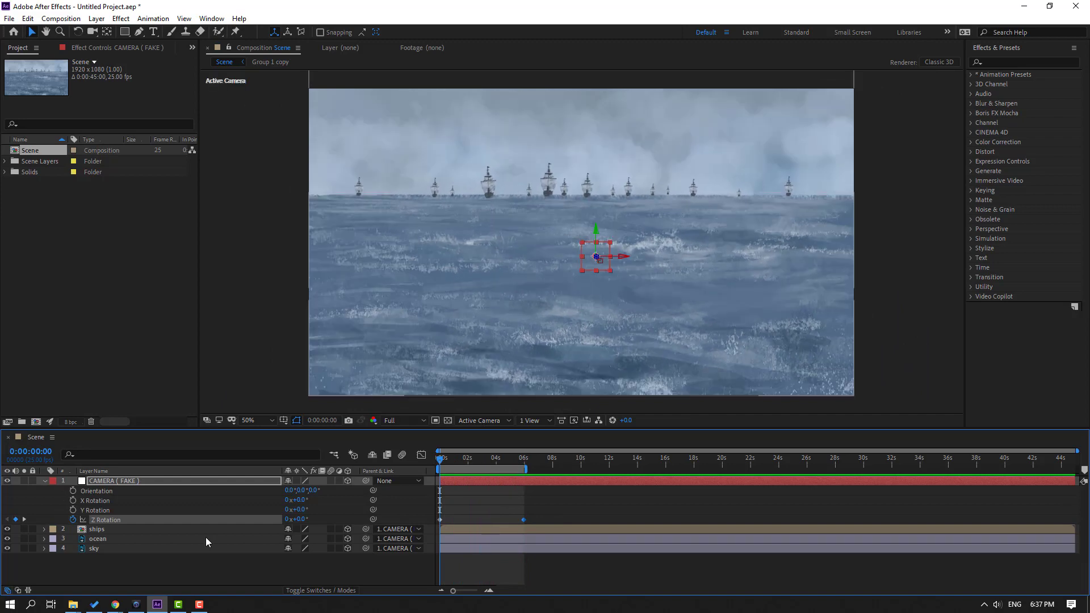
{"action": "mouse_move", "coordinate": [101, 577]}
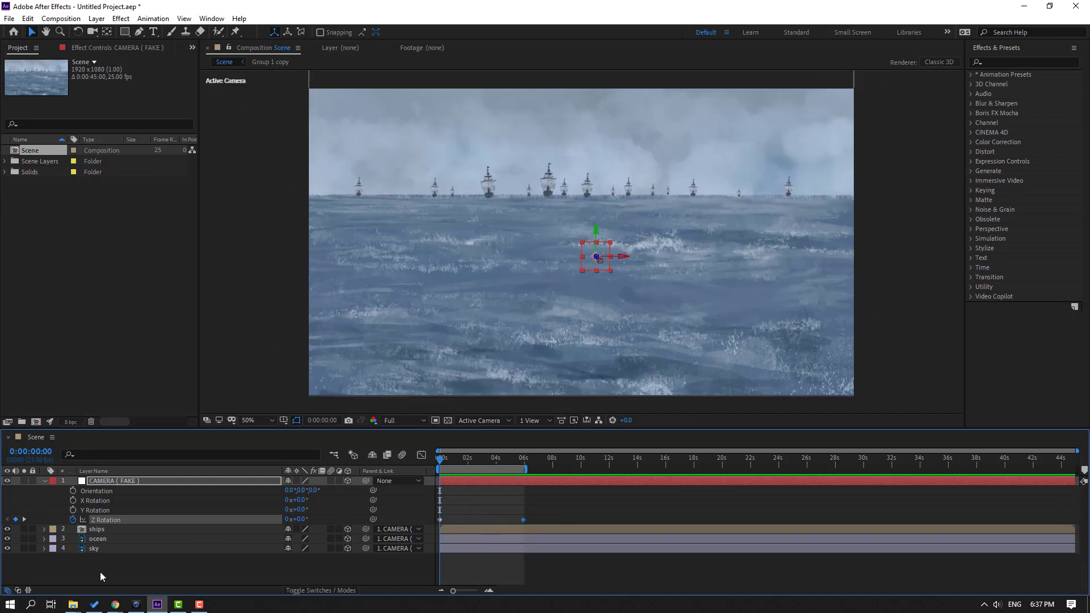
{"action": "left_click", "coordinate": [98, 538]}
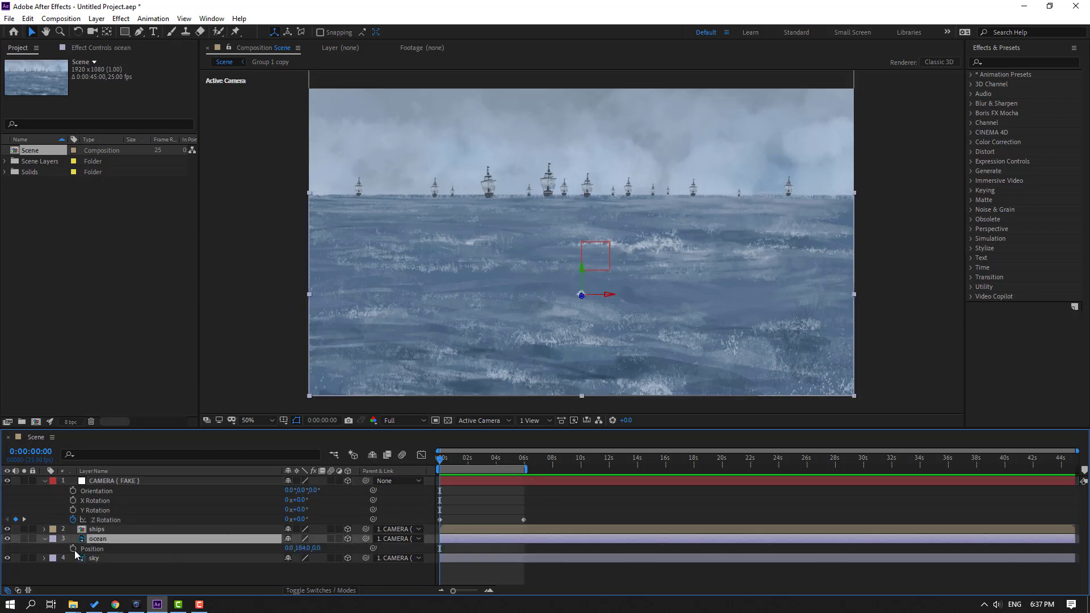
Keyframe the ocean's Position at the start and near six seconds with a new Y value.
{"action": "left_click", "coordinate": [505, 458]}
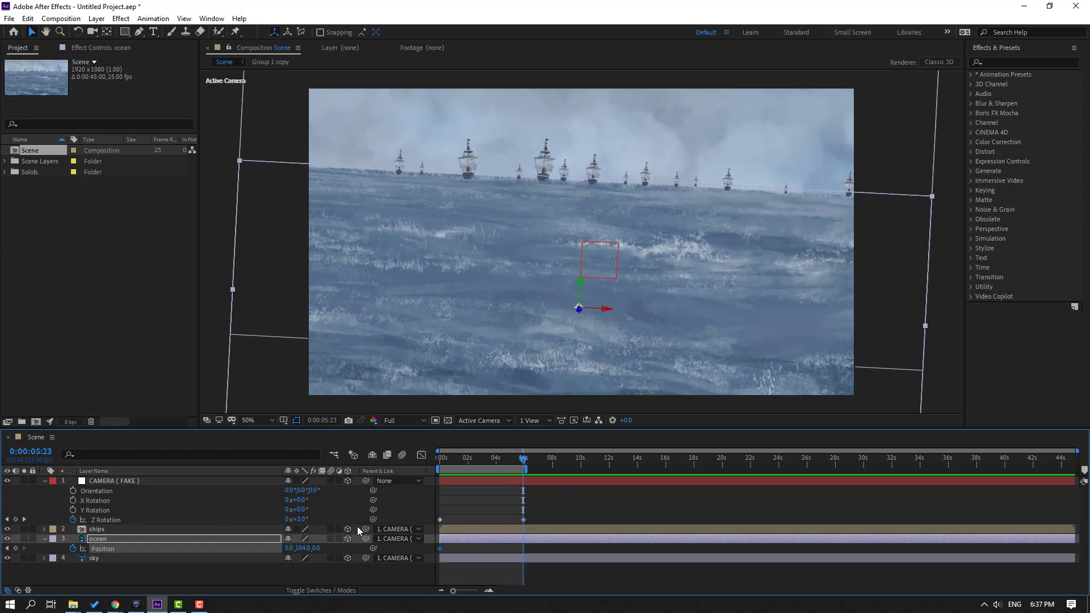
{"action": "left_click", "coordinate": [448, 459]}
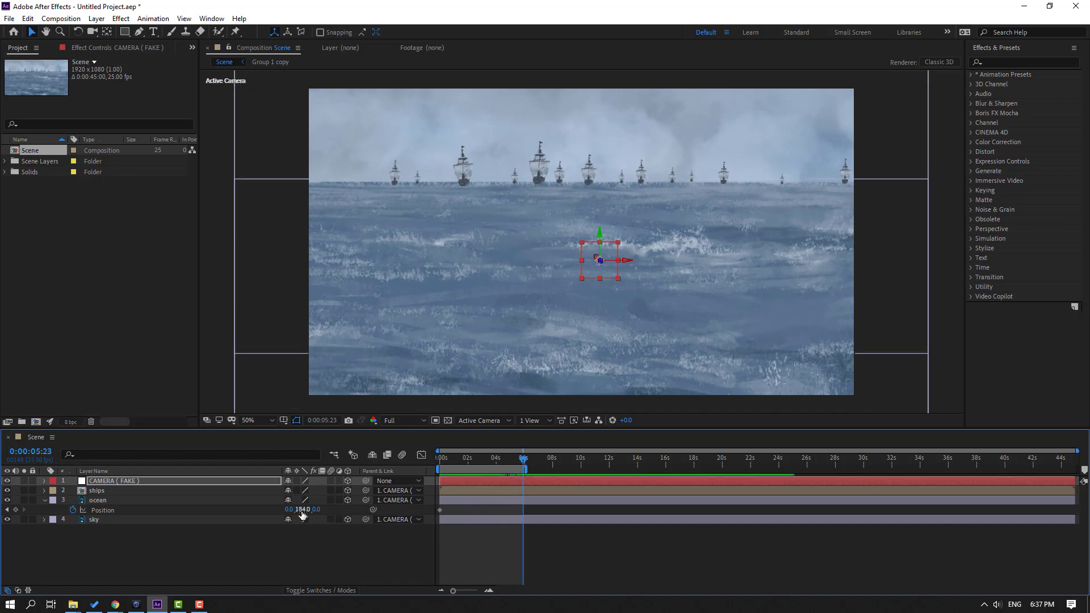
{"action": "left_click", "coordinate": [98, 500]}
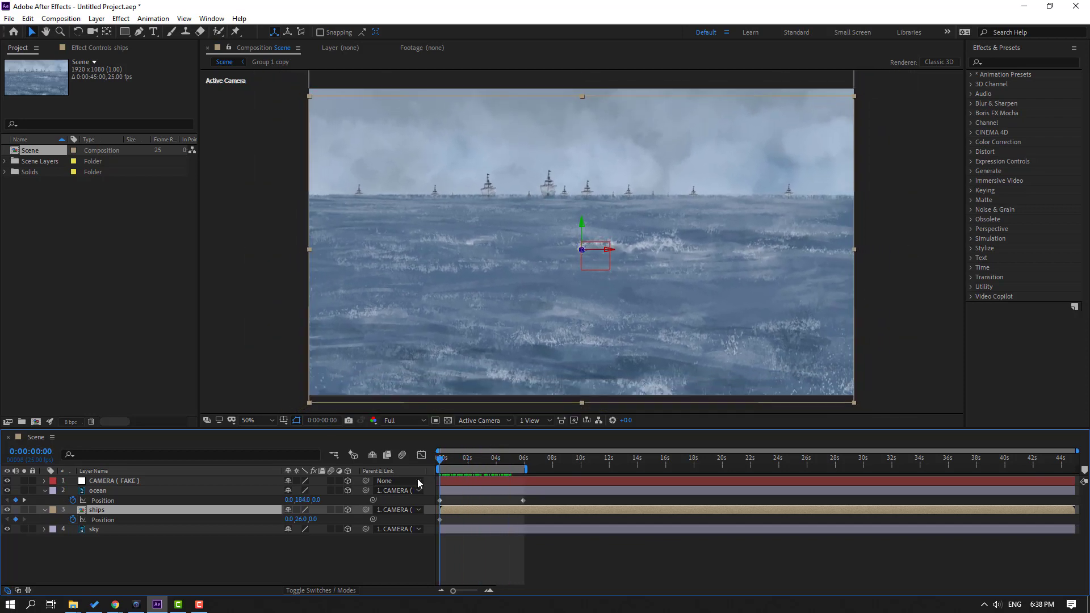
Keyframe the sky layer's Position at the start and near six seconds, then preview the parallax move.
{"action": "left_click", "coordinate": [94, 530]}
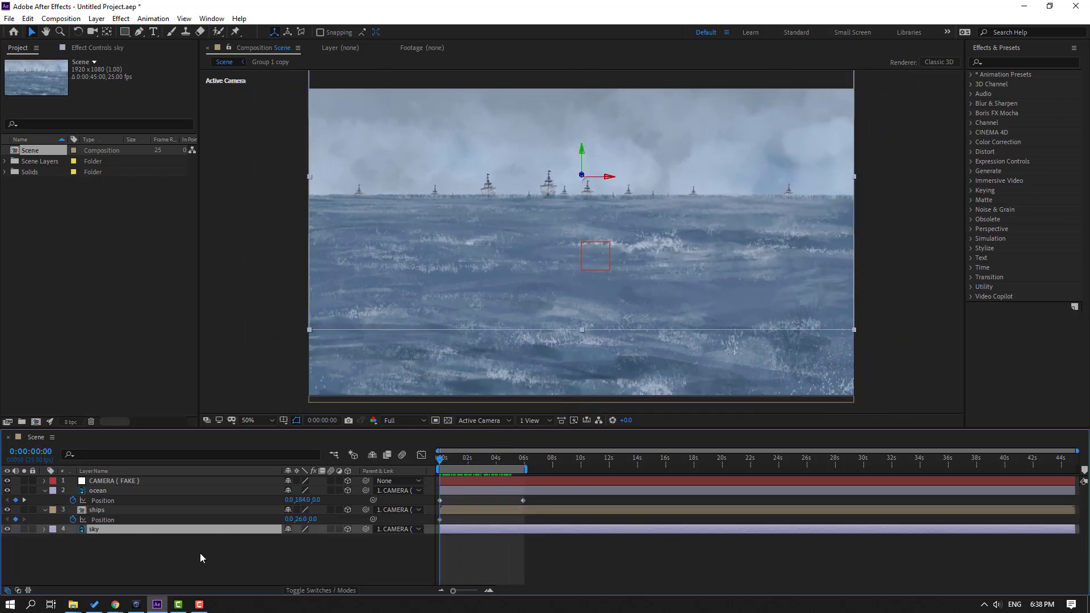
{"action": "left_click", "coordinate": [44, 529]}
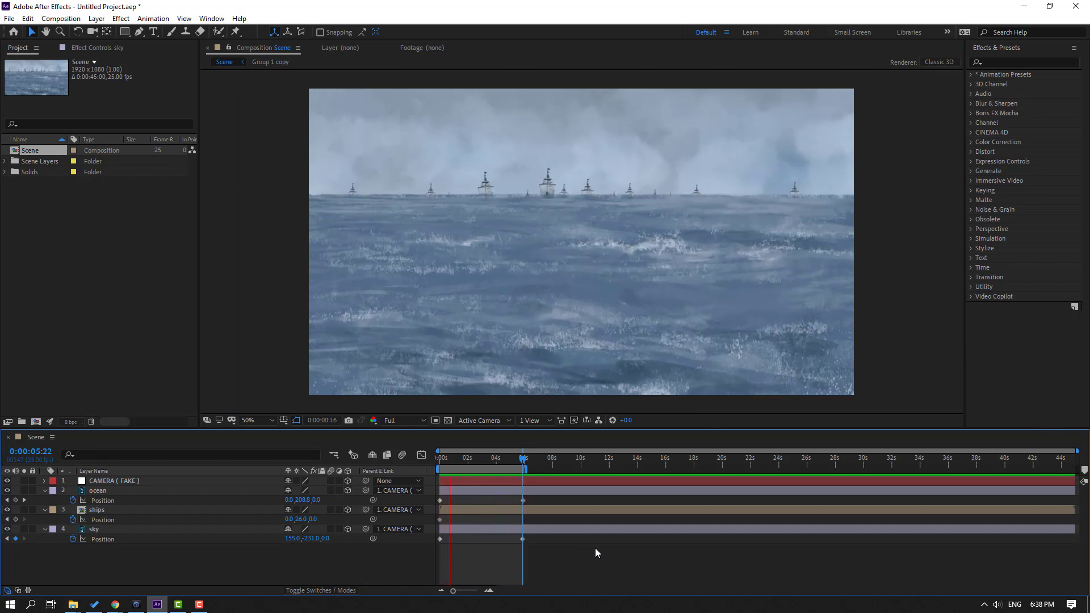
{"action": "left_click", "coordinate": [479, 459]}
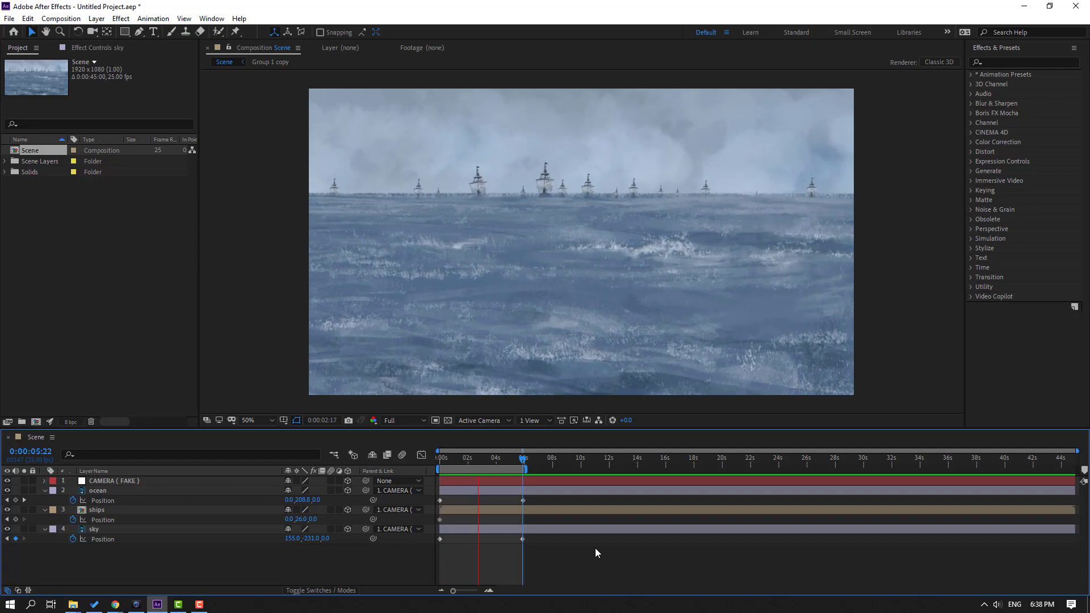
{"action": "left_click", "coordinate": [523, 458]}
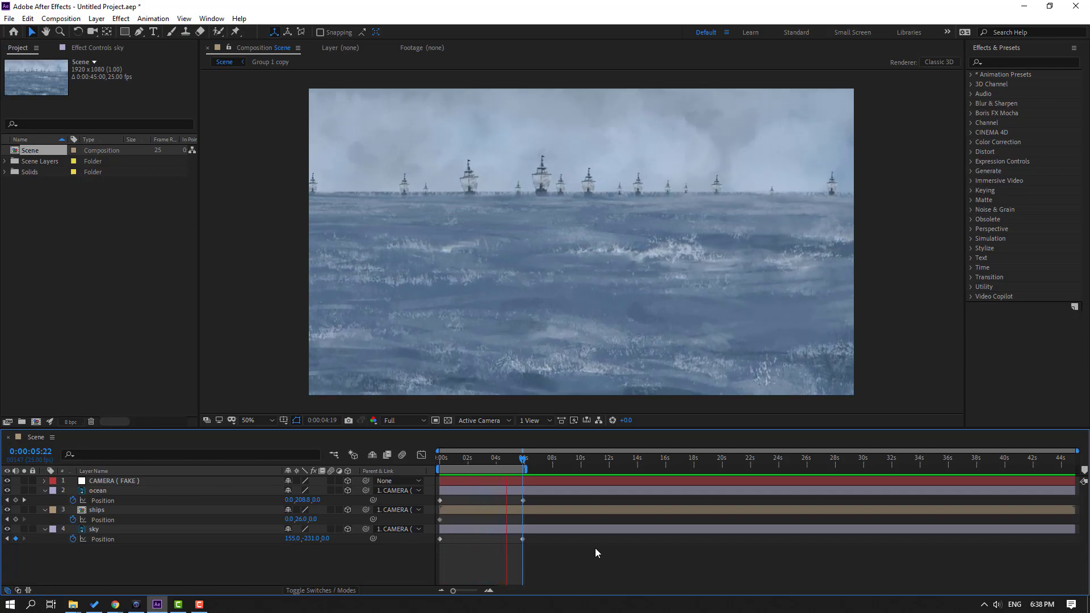